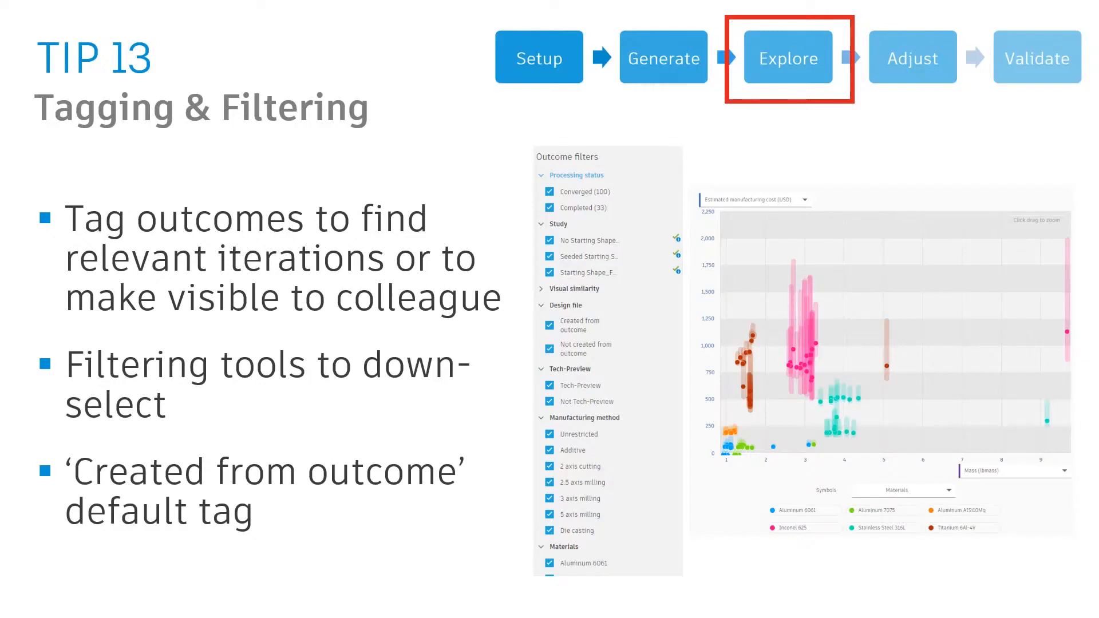
pyautogui.moveTo(416, 146)
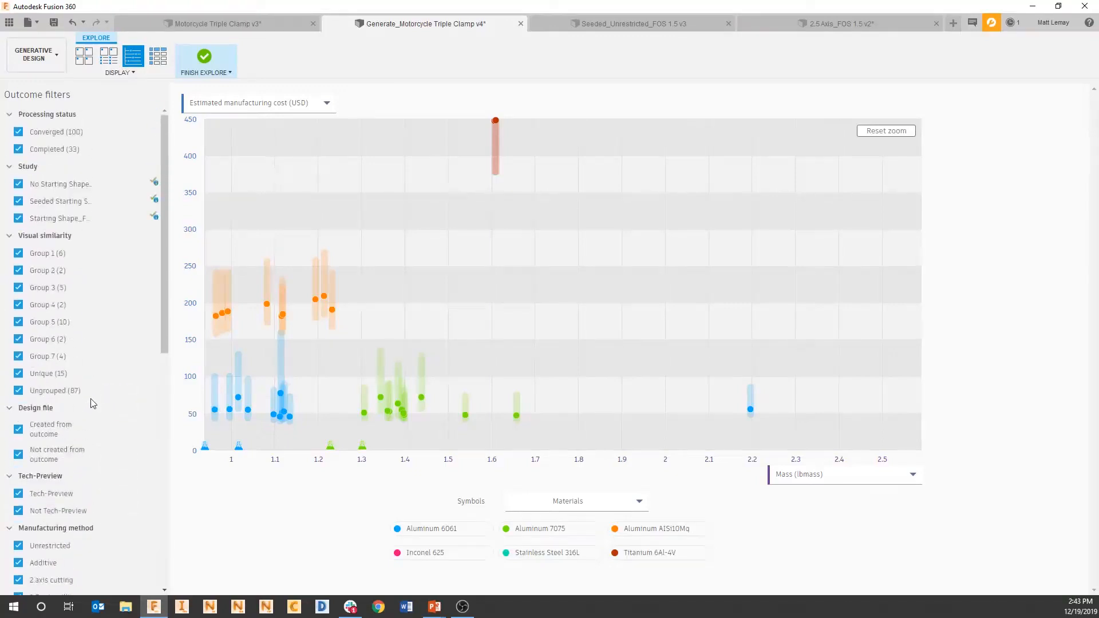
pyautogui.moveTo(49, 253)
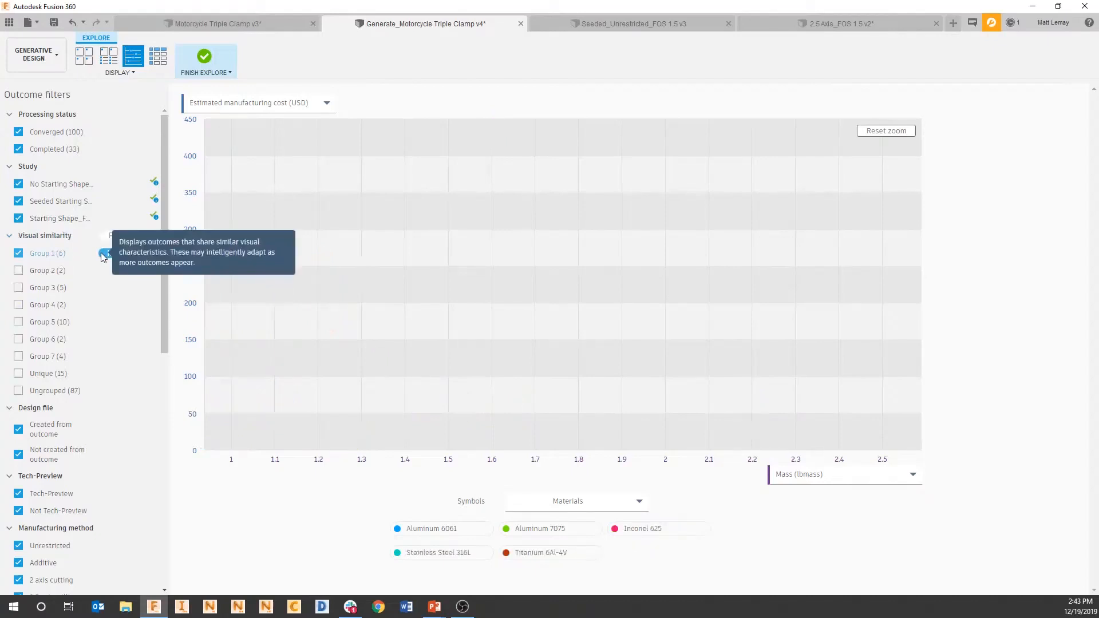
# Show outcomes as thumbnails and filter visual similarity to Group 2, then successive groups up to Group 5
pyautogui.click(83, 55)
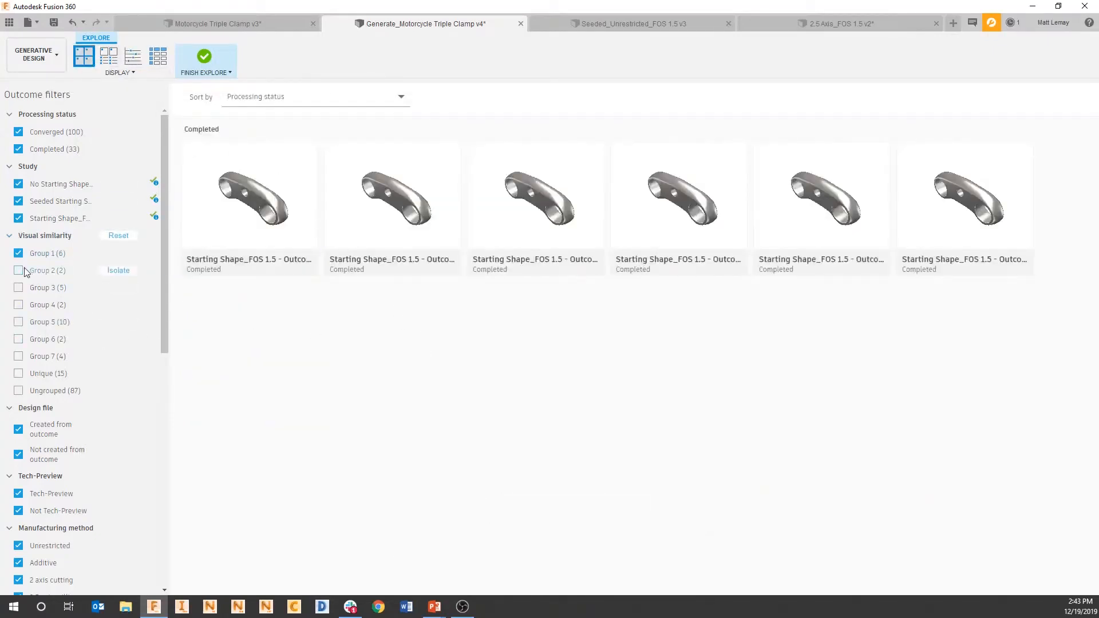
pyautogui.click(18, 270)
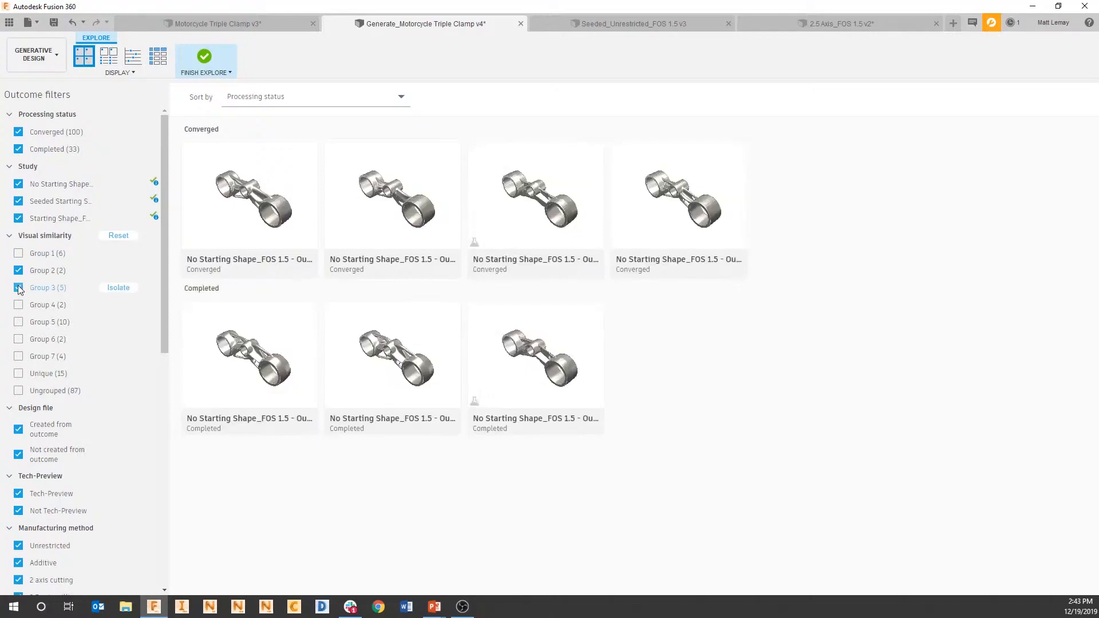
pyautogui.click(18, 270)
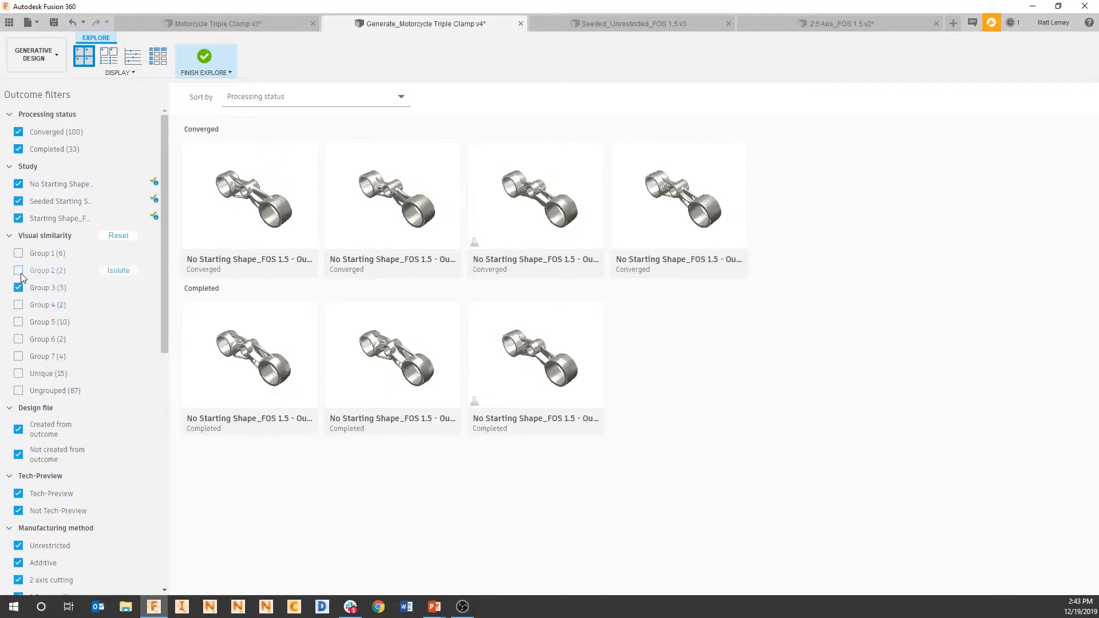
pyautogui.click(19, 304)
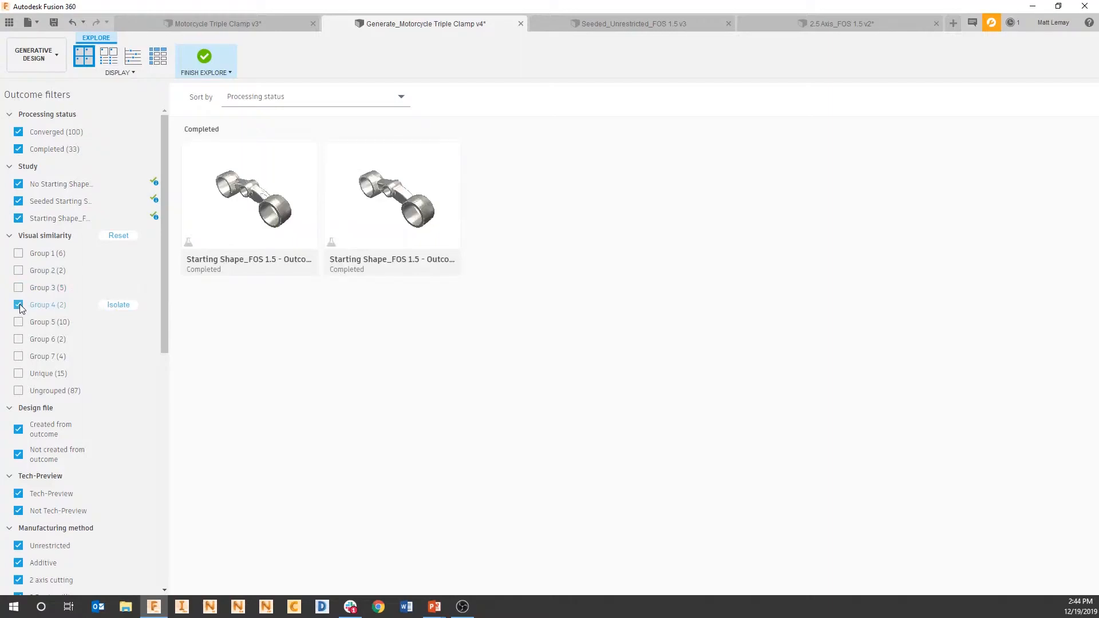
pyautogui.click(18, 304)
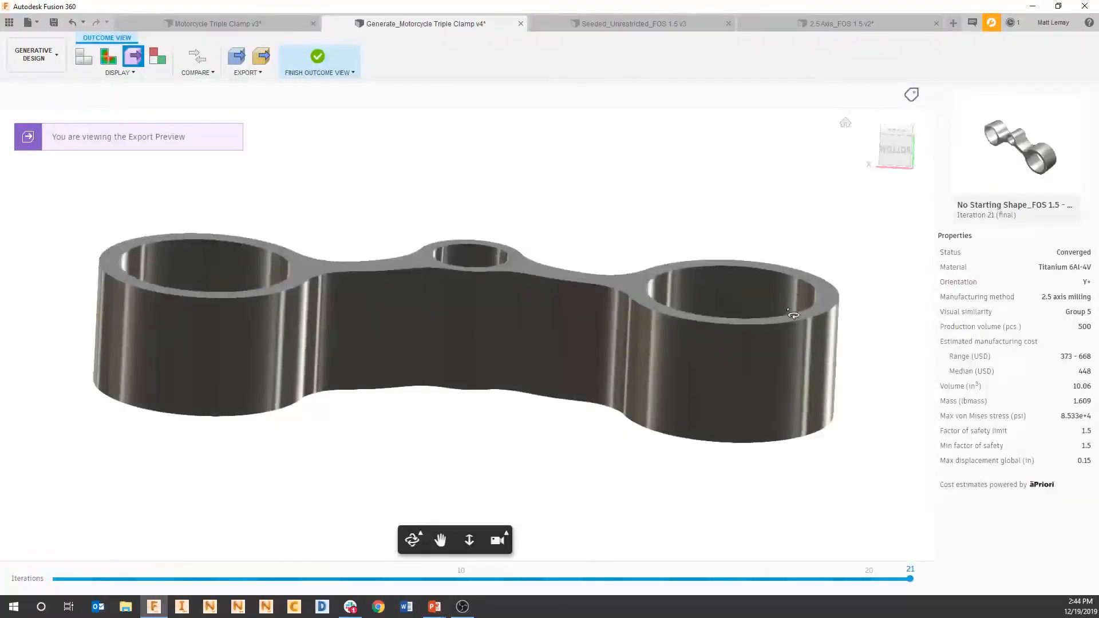
# Orbit the titanium clamp to reveal its through-holes from above
pyautogui.moveTo(792, 314); pyautogui.dragTo(704, 361)
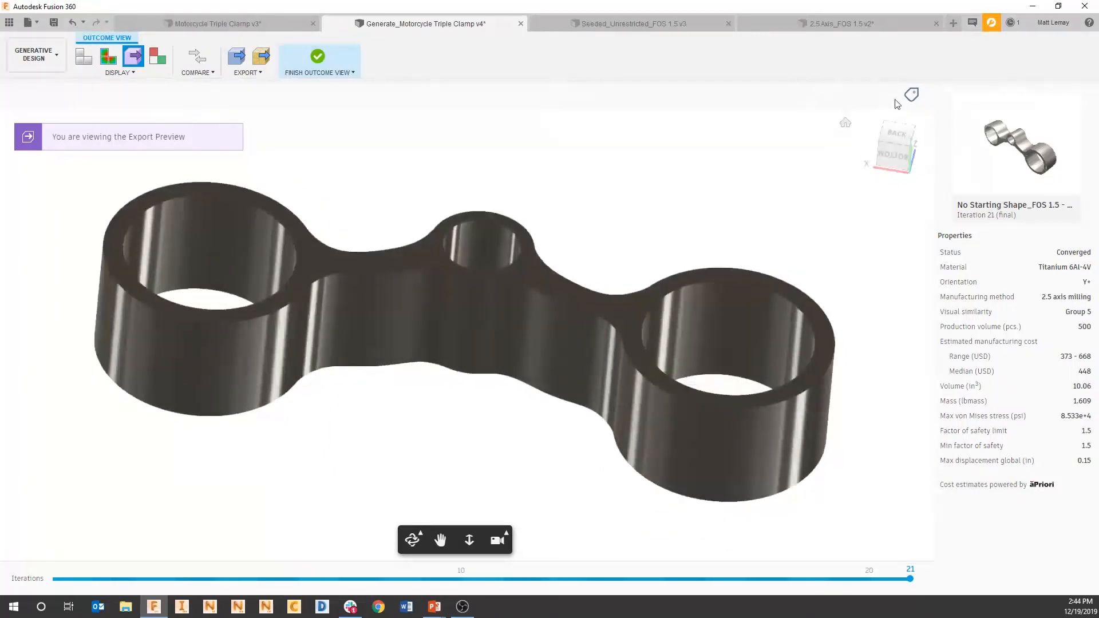
pyautogui.moveTo(911, 95)
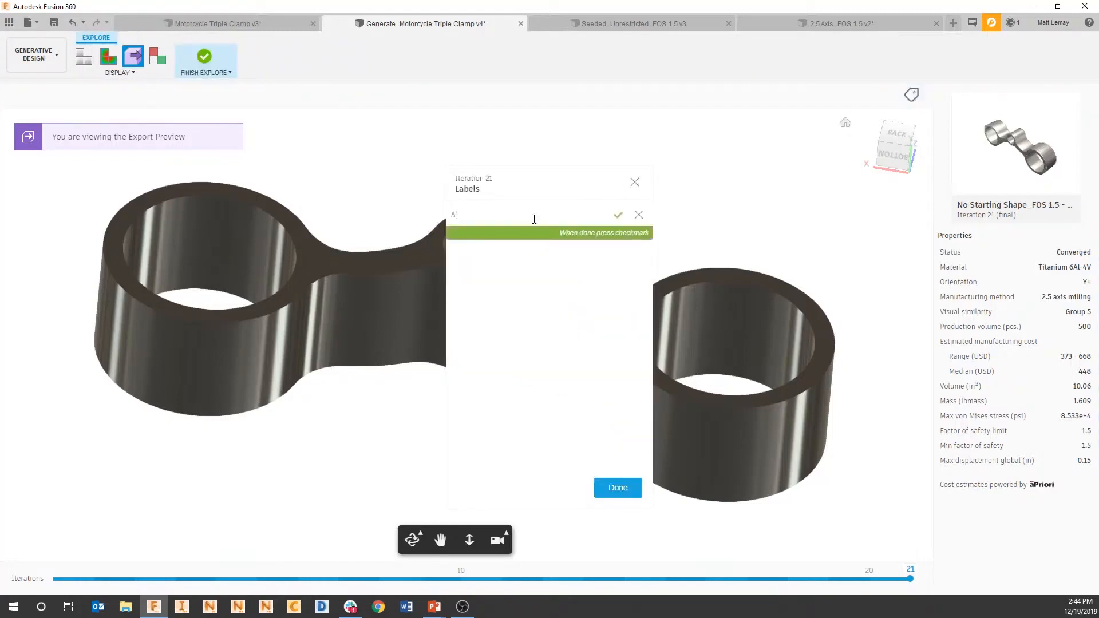
# Attach the label "Aaron - take a look at this! Bruins are" to iteration 21, trimmed to the length limit
pyautogui.write('aron')
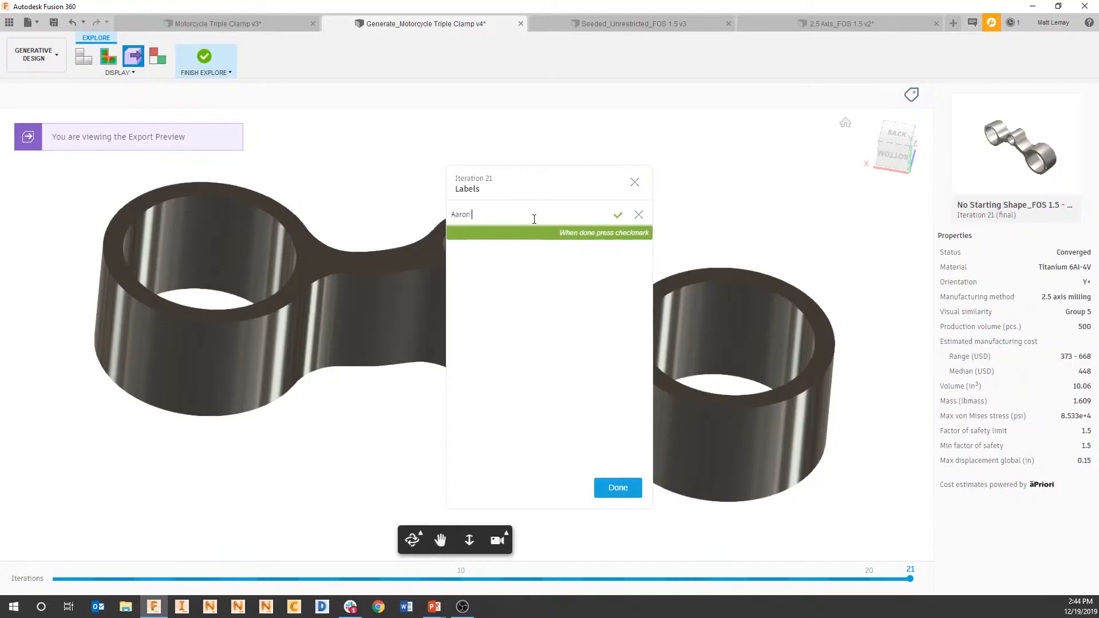
pyautogui.write('- take a loo')
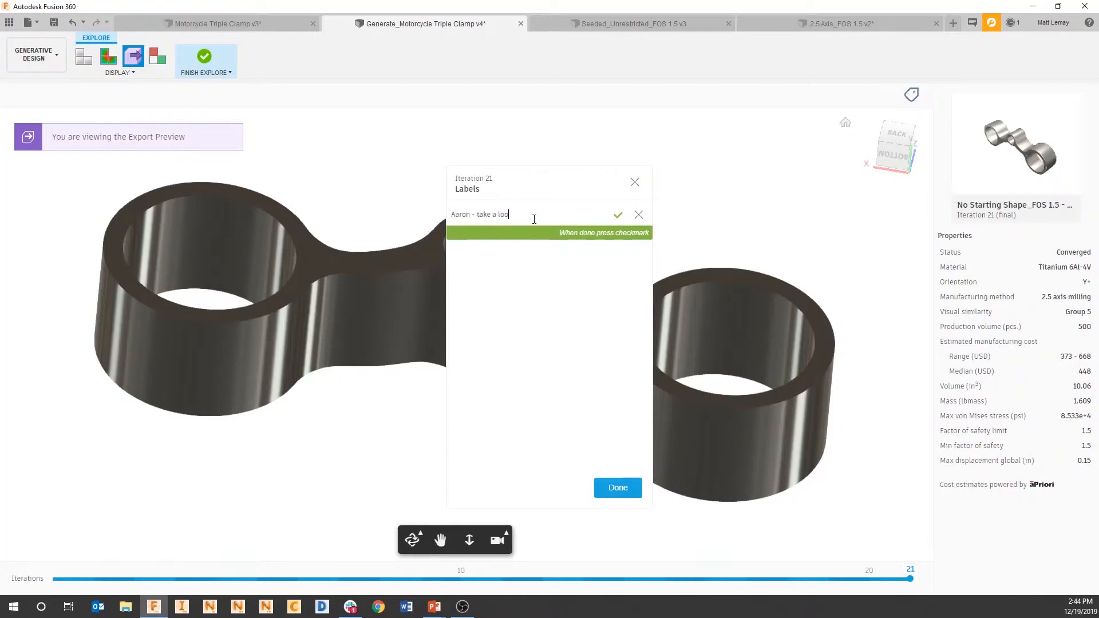
pyautogui.write('k at this')
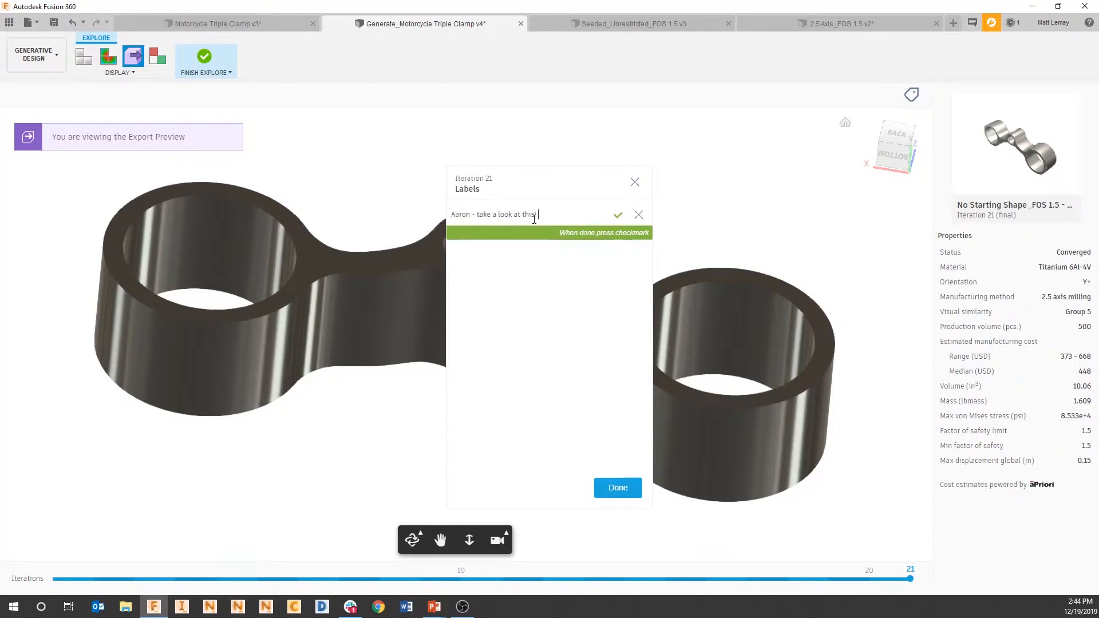
pyautogui.write('Bruins are b')
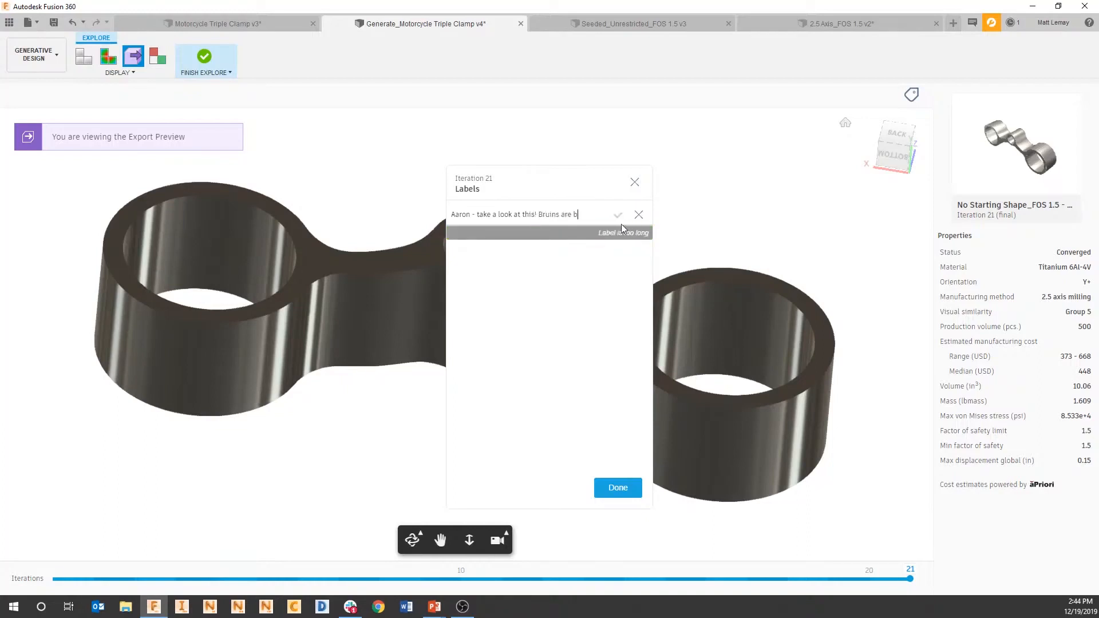
pyautogui.press('Backspace')
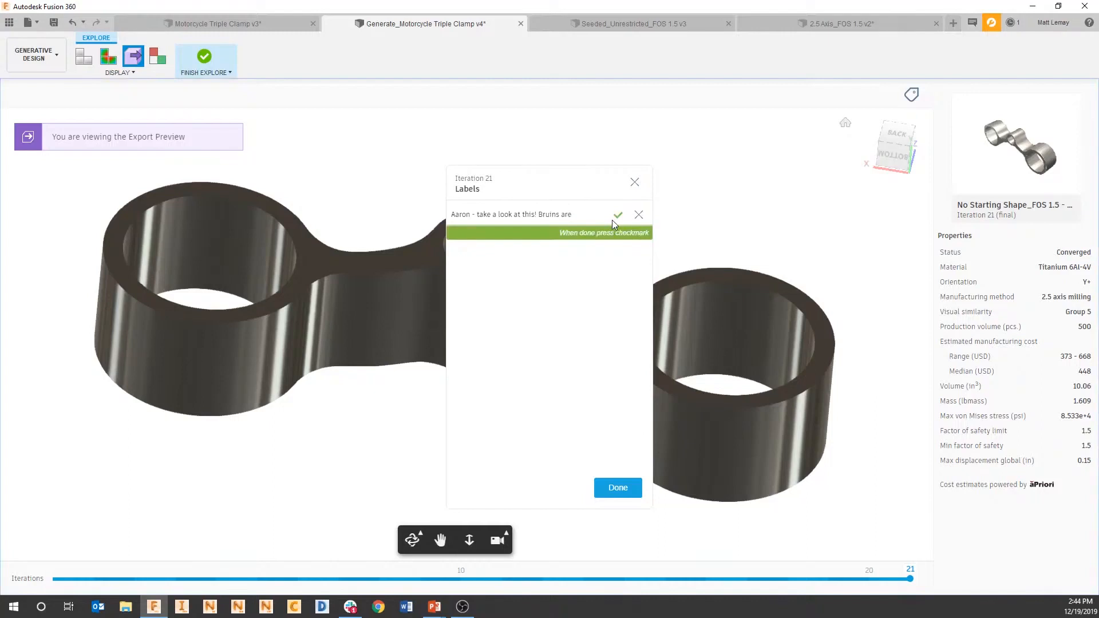
pyautogui.click(617, 214)
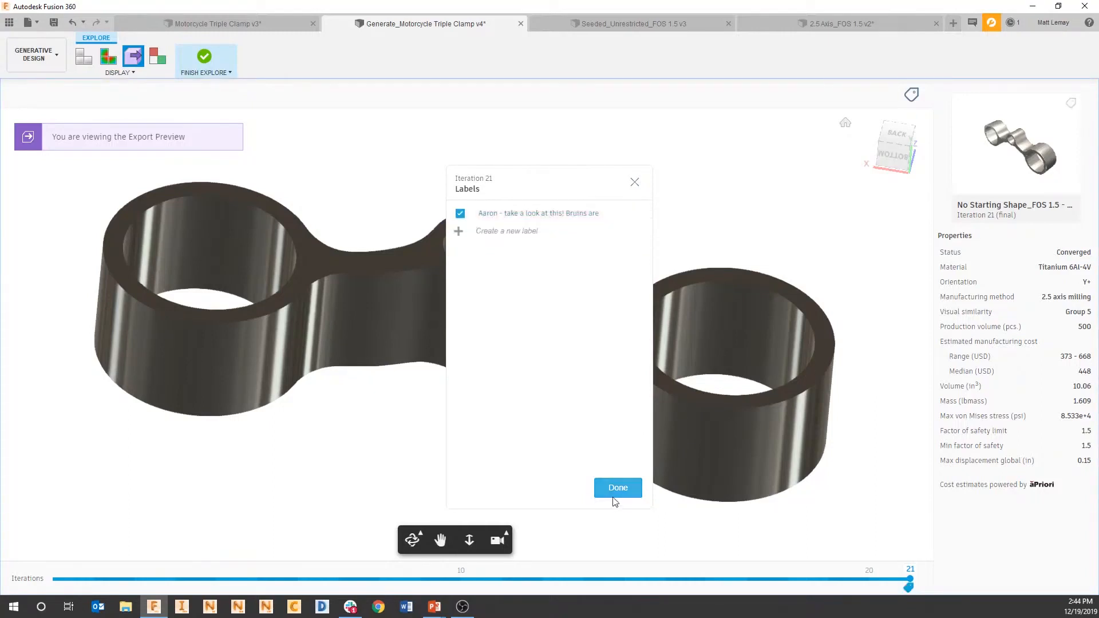
pyautogui.click(616, 487)
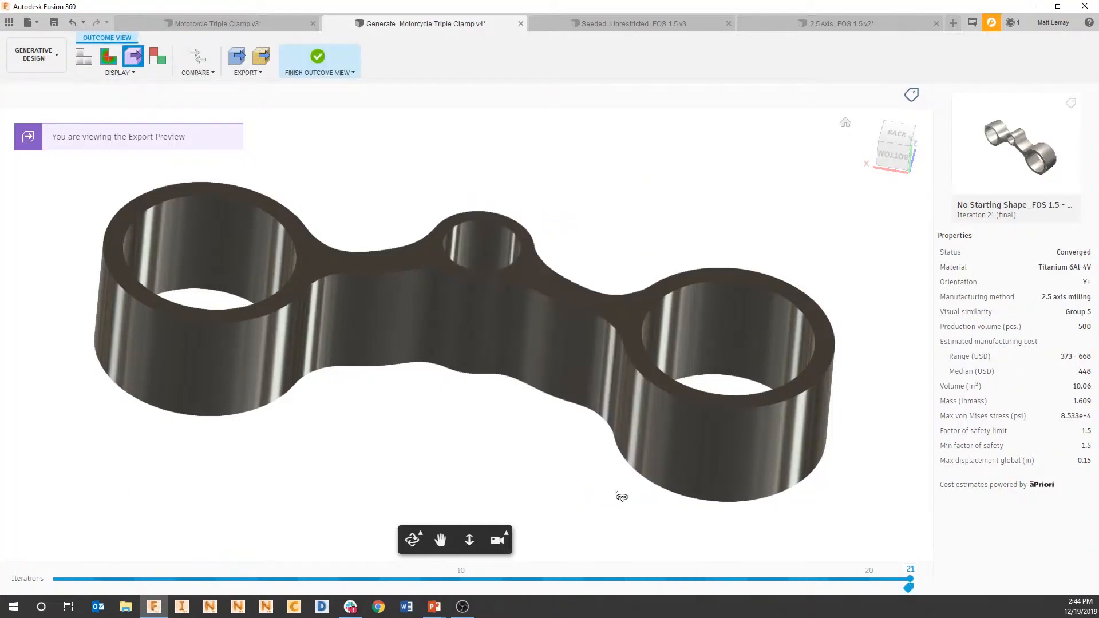